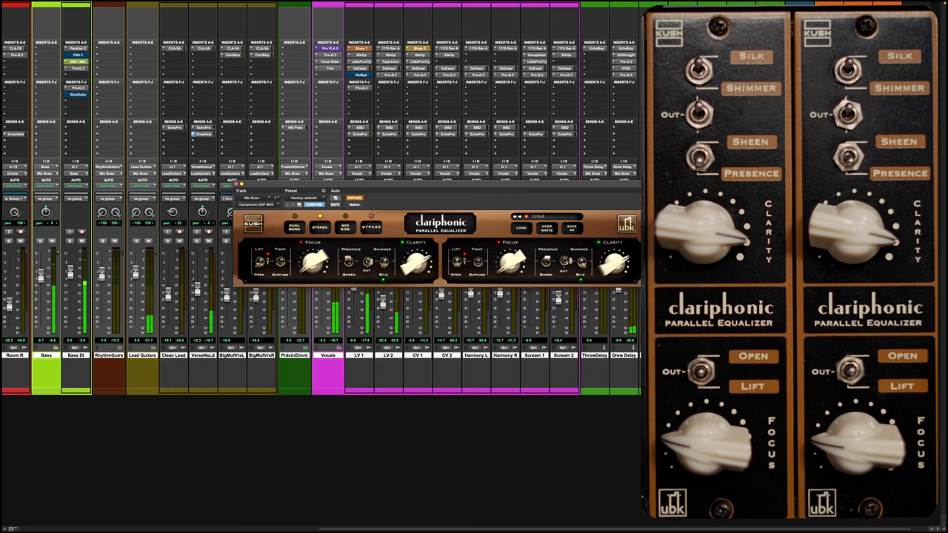
- After the unsupported mix bus bypass attempt, insert Clariphonic on the Vocals track
{"action": "left_click", "coordinate": [371, 226]}
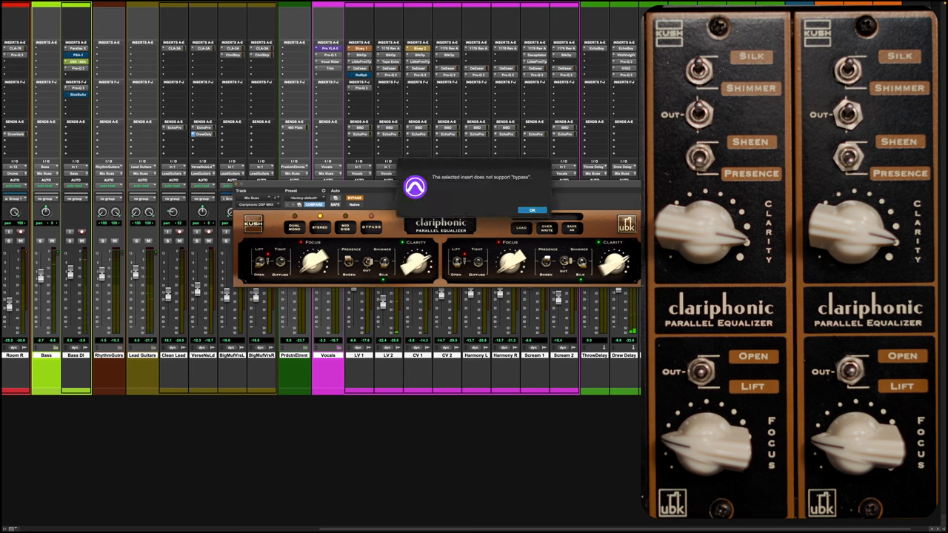
{"action": "left_click", "coordinate": [531, 209]}
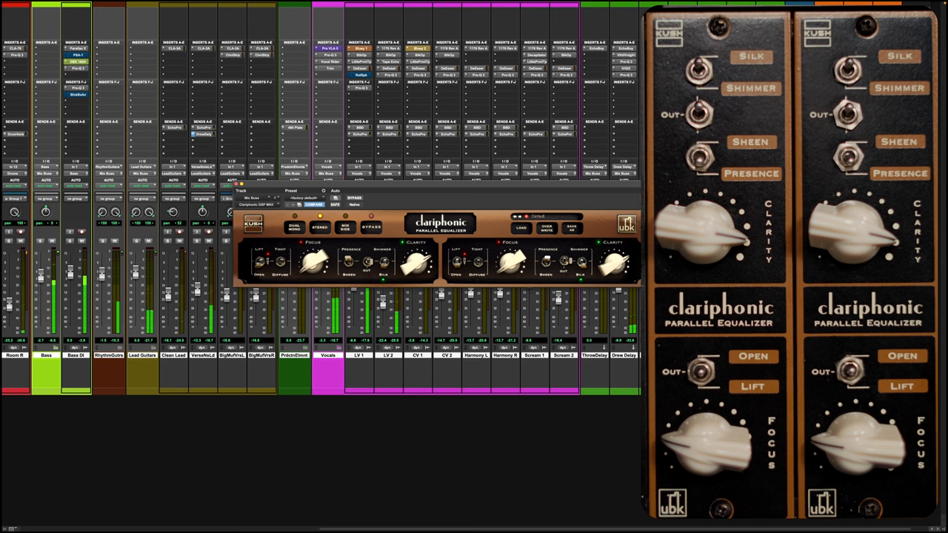
{"action": "left_click", "coordinate": [354, 198]}
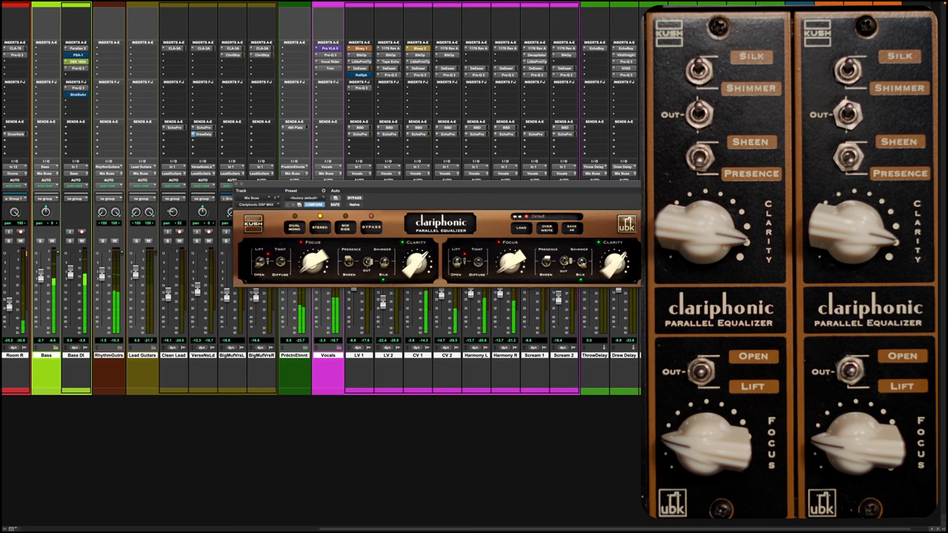
{"action": "left_click", "coordinate": [395, 198]}
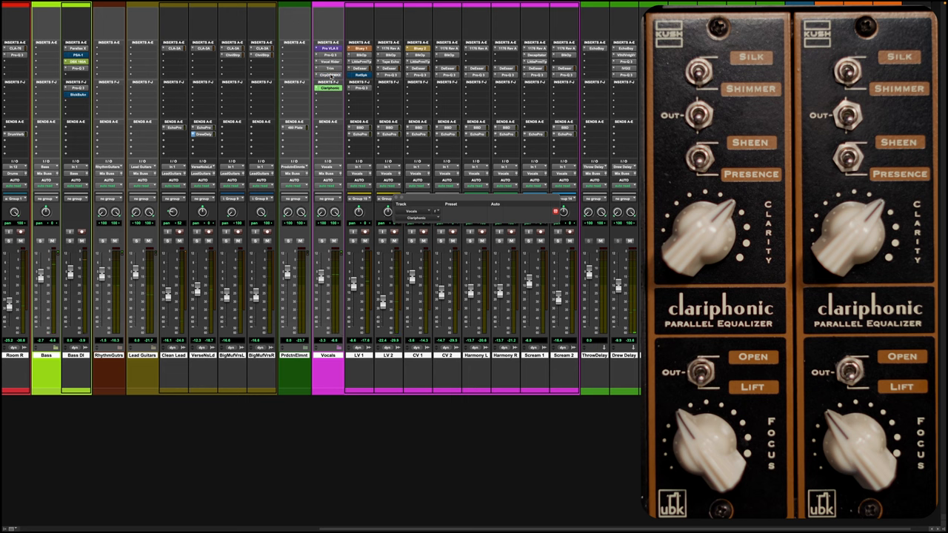
- Open the Vocals track's Clariphonic plug-in window, which shows Plug-In Inactive
{"action": "left_click", "coordinate": [329, 76]}
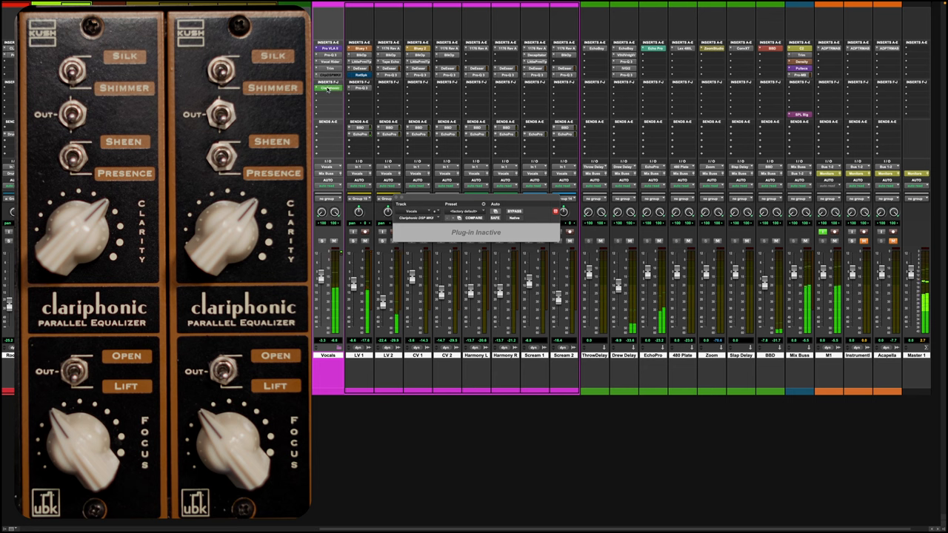
{"action": "left_click", "coordinate": [329, 87]}
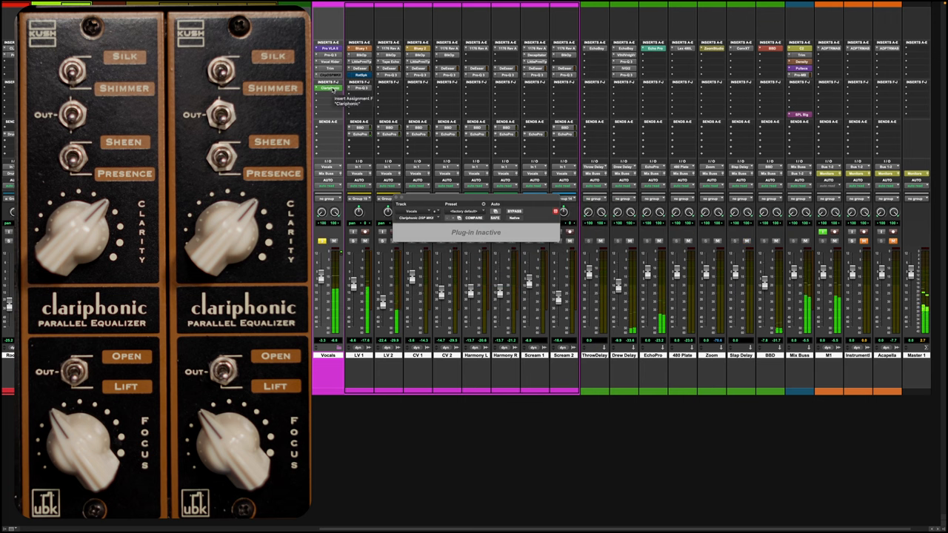
- Activate the inactive Clariphonic insert on Vocals to reveal its full EQ controls
{"action": "left_click", "coordinate": [329, 88]}
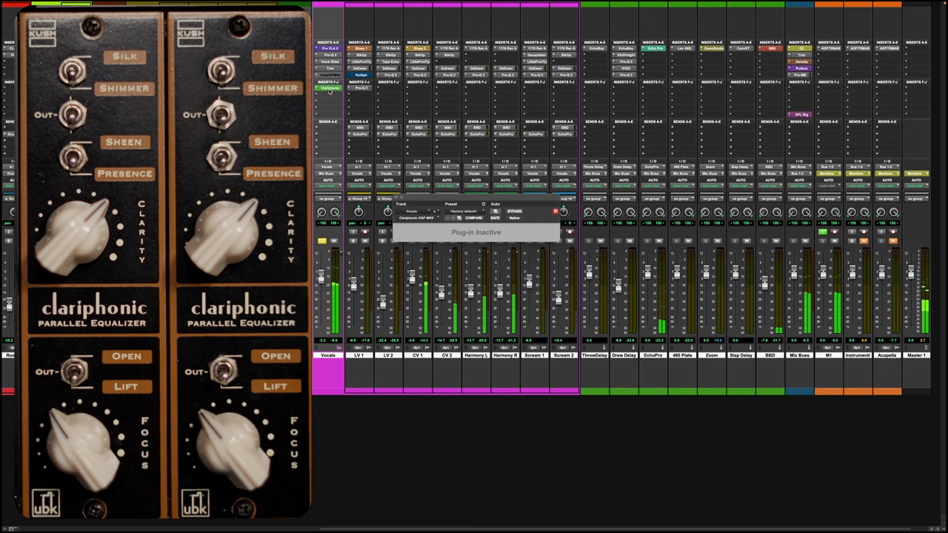
{"action": "left_click", "coordinate": [329, 87]}
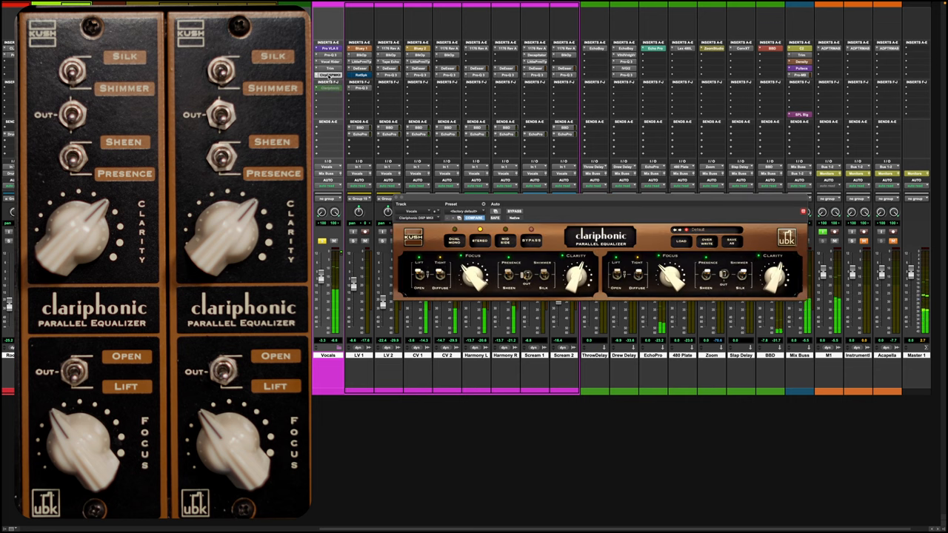